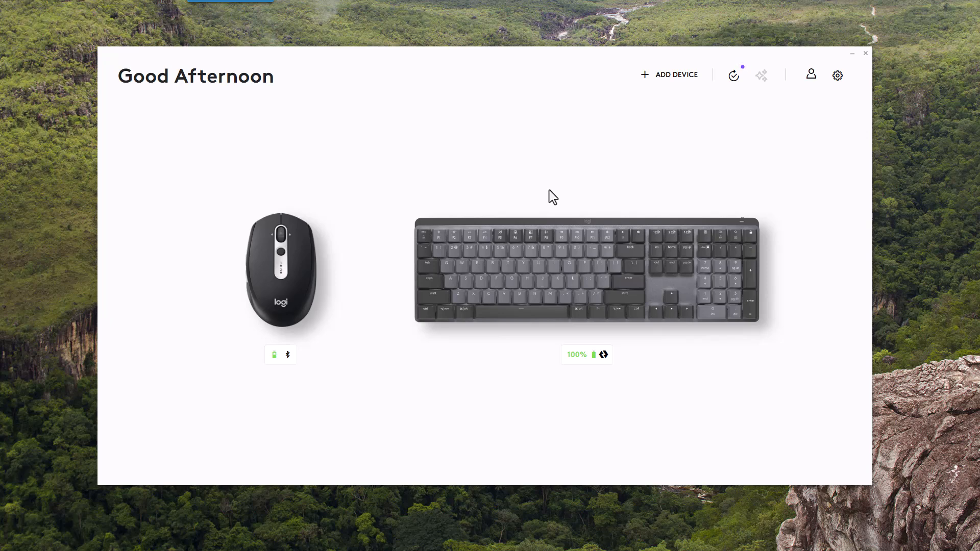
mouse_move(581, 188)
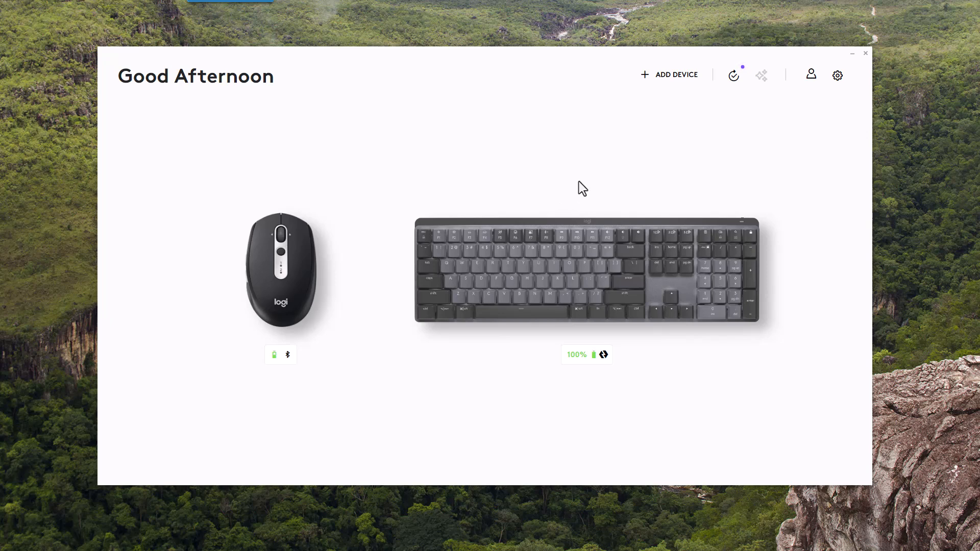
mouse_move(593, 181)
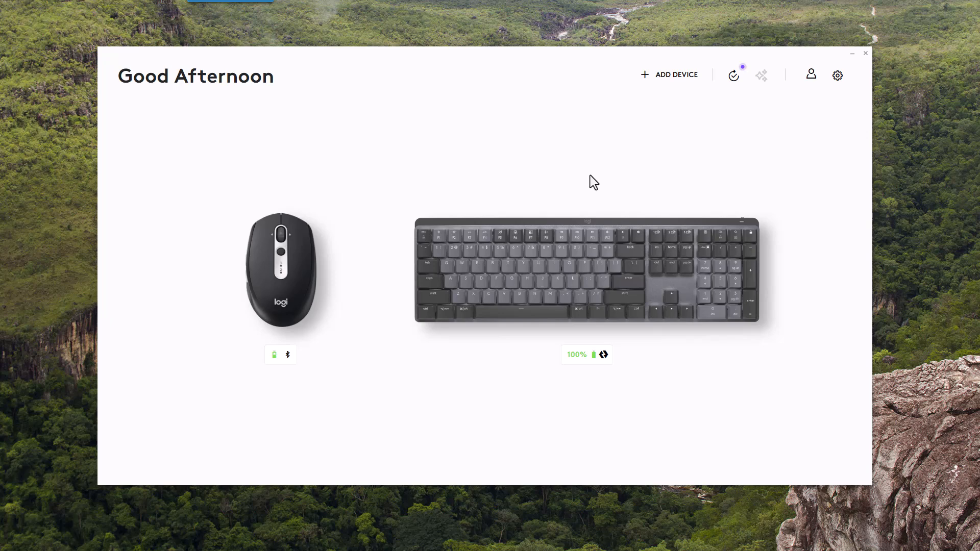
mouse_move(604, 170)
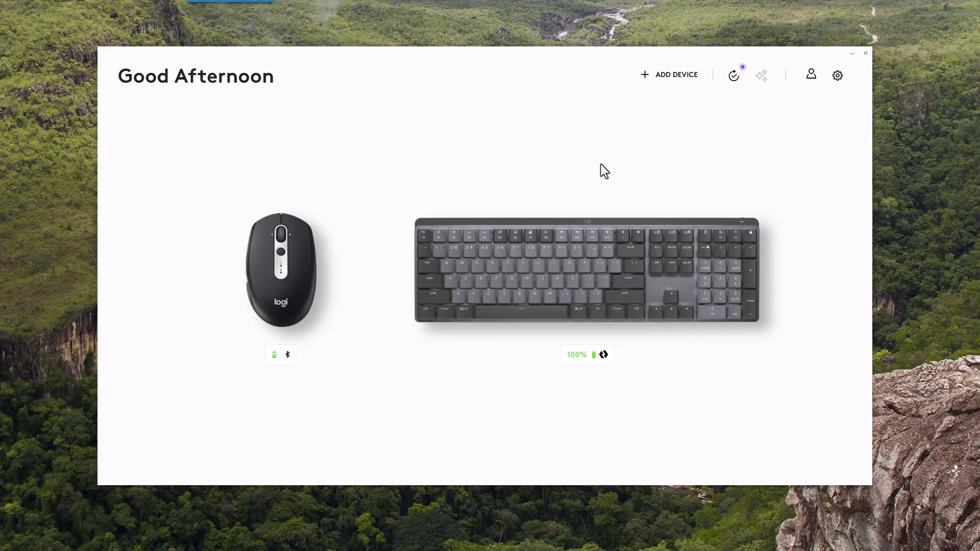
mouse_move(215, 281)
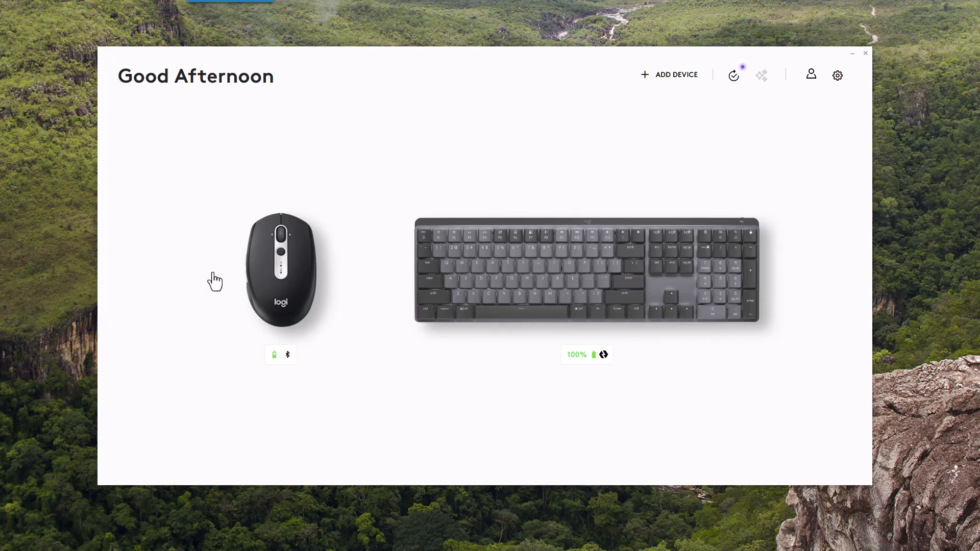
mouse_move(667, 298)
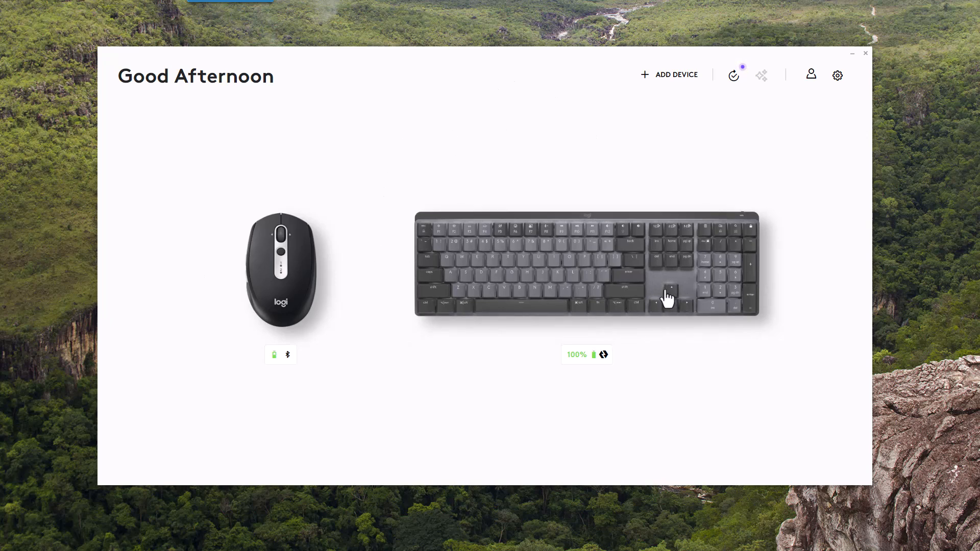
mouse_move(574, 275)
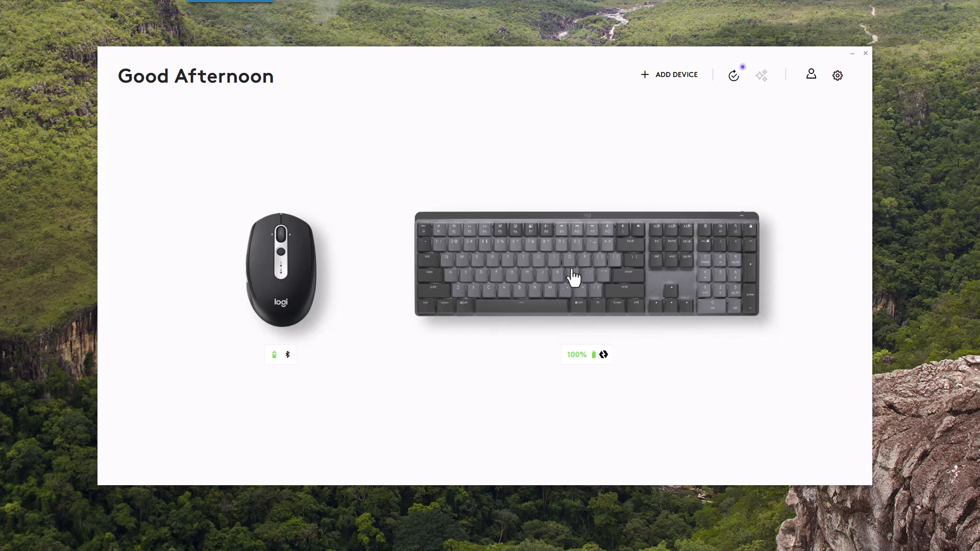
Open the MX Mechanical keyboard's settings from the Logi Options+ home screen
click(587, 269)
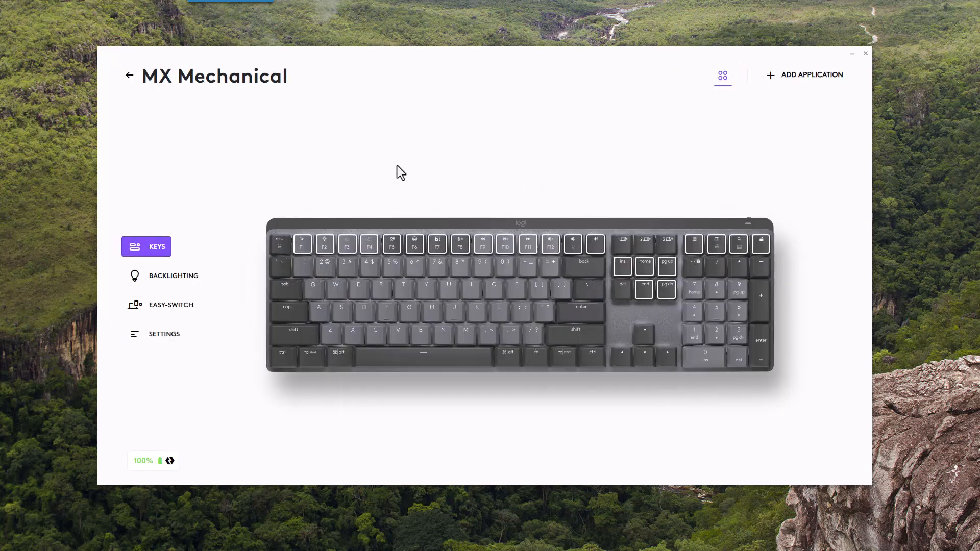
mouse_move(356, 171)
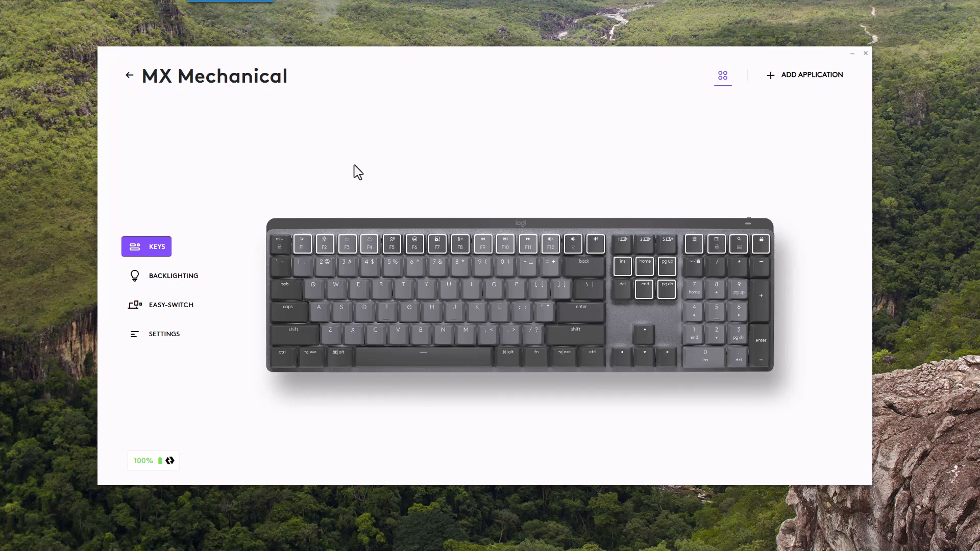
mouse_move(460, 244)
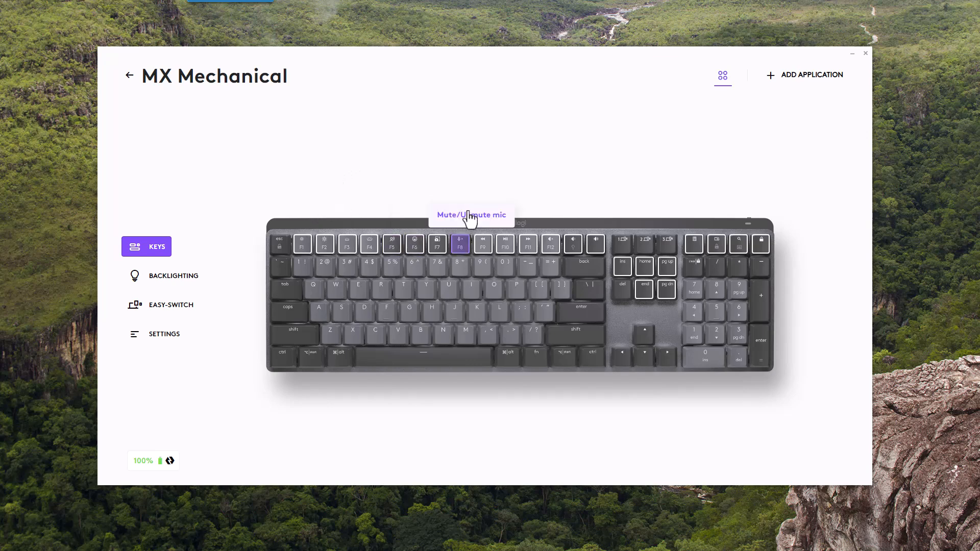
mouse_move(559, 197)
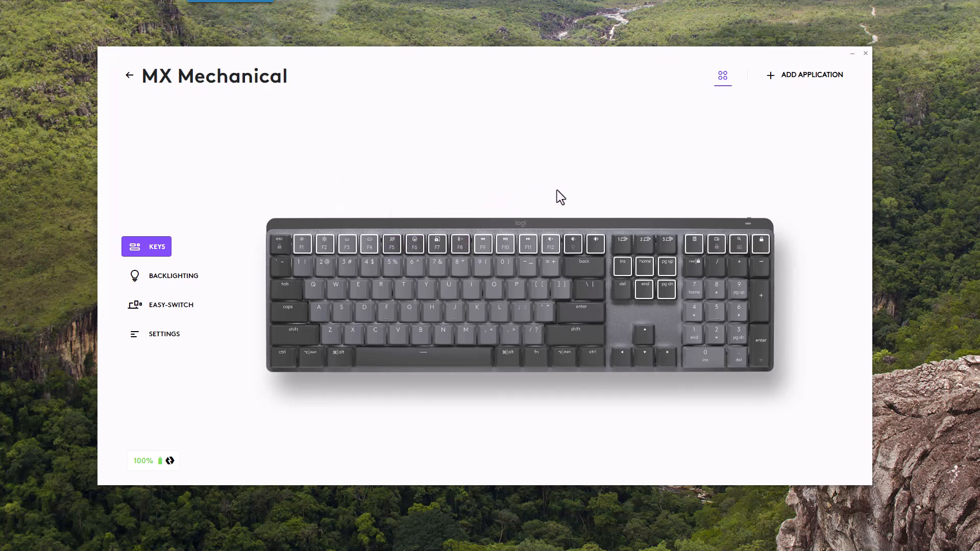
mouse_move(441, 226)
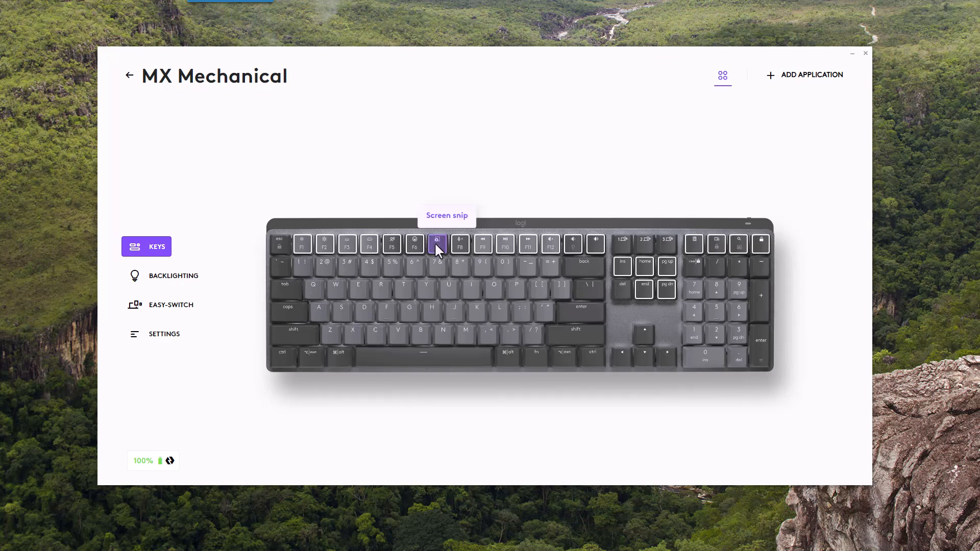
Select the F7 Screen snip key on the keyboard diagram to show its Actions list
click(437, 242)
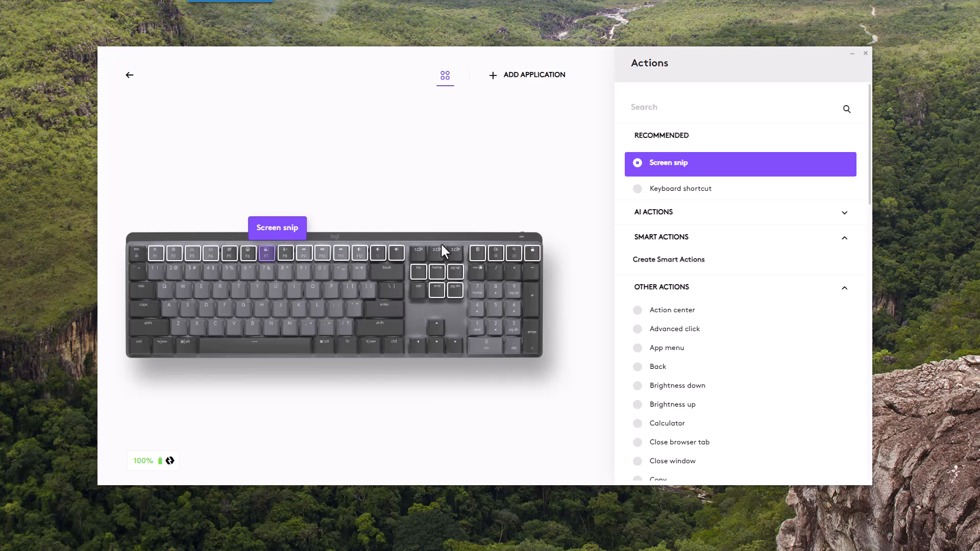
mouse_move(265, 262)
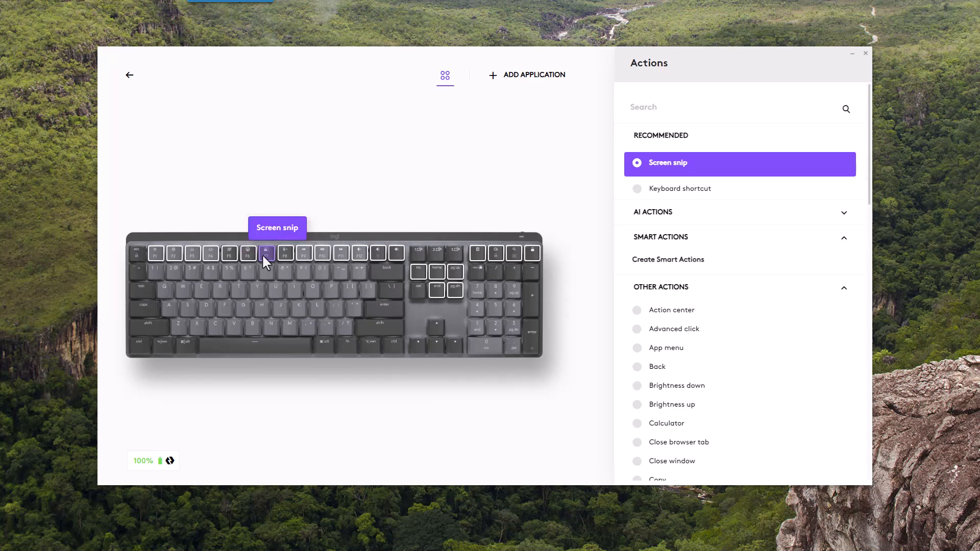
mouse_move(418, 218)
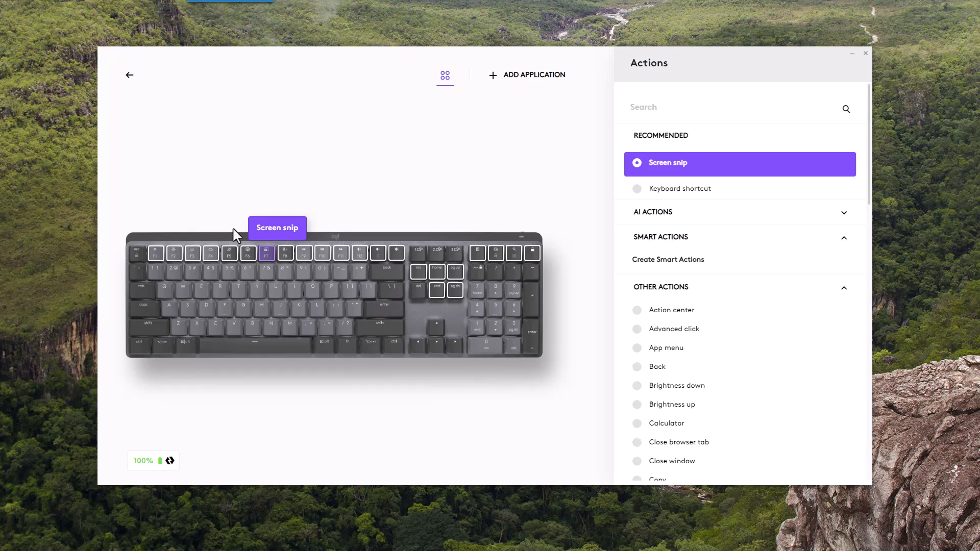
mouse_move(713, 195)
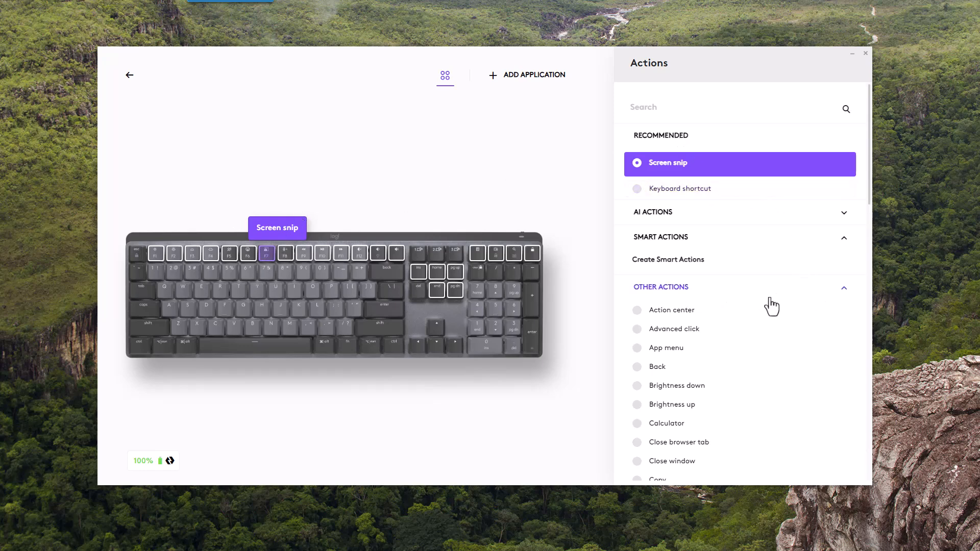
Assign Print screen from Other Actions to the F7 key
scroll(down, 3)
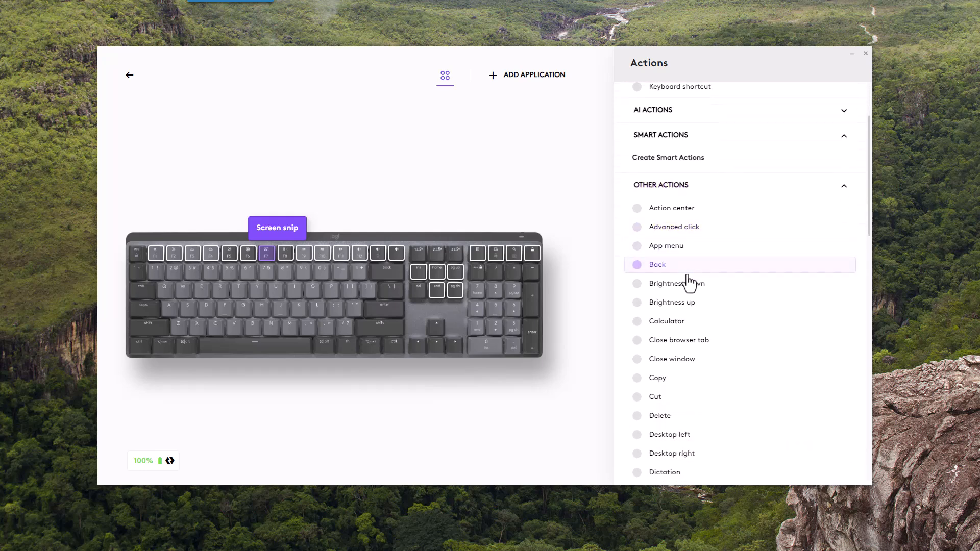
scroll(down, 3)
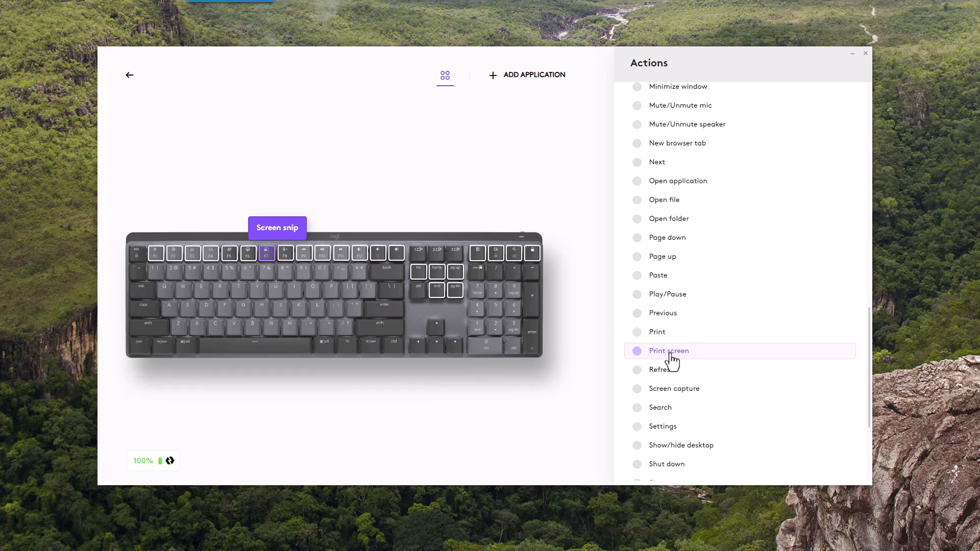
click(669, 347)
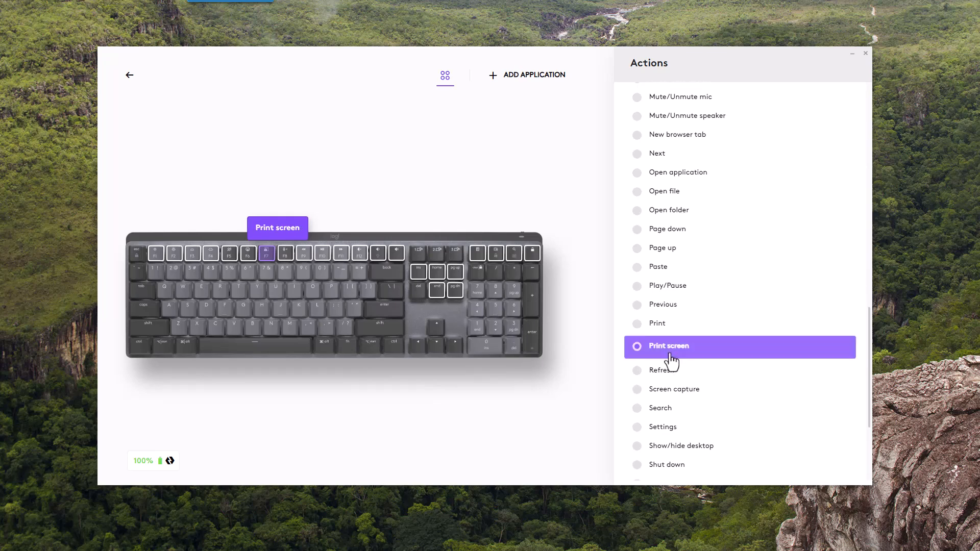
scroll(down, 3)
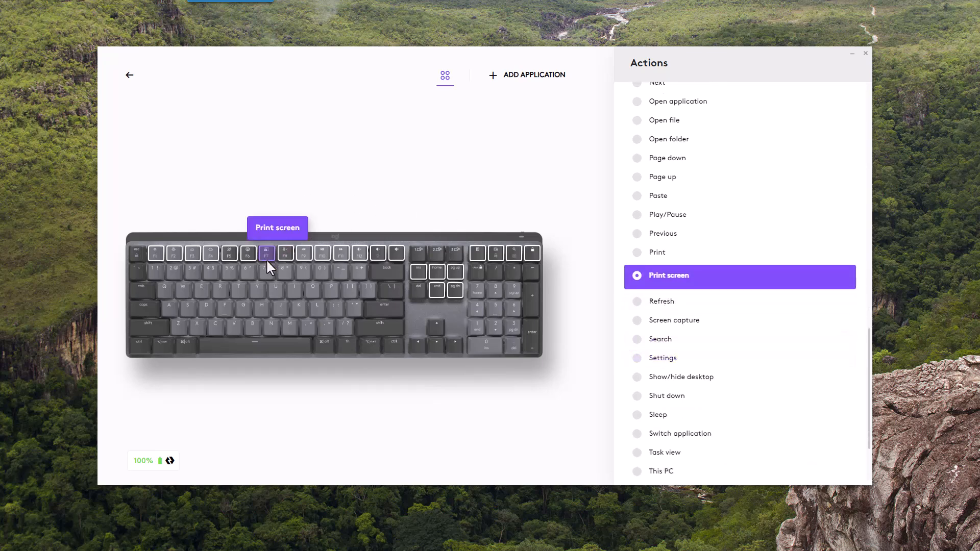
mouse_move(356, 195)
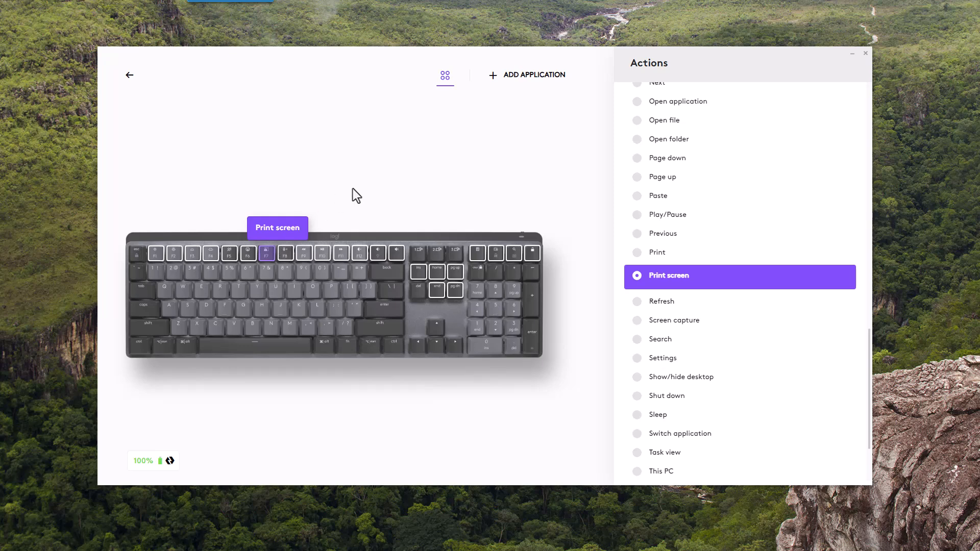